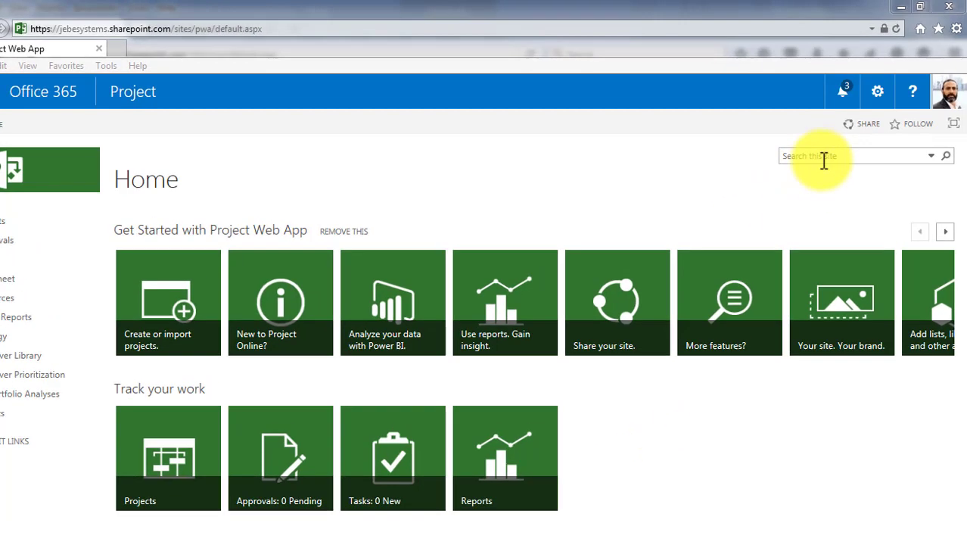
- Go to the PWA Settings page from the settings gear
{"action": "left_click", "coordinate": [875, 91]}
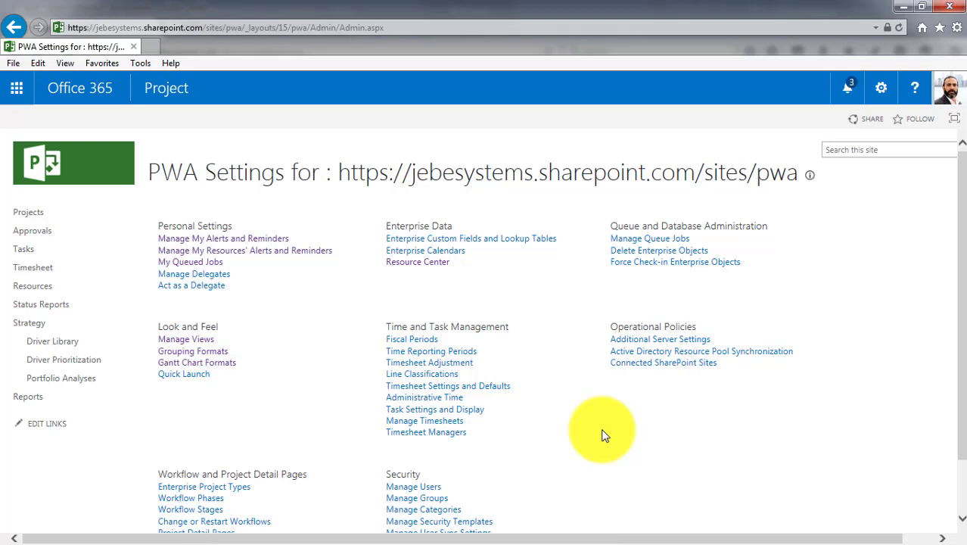
{"action": "mouse_move", "coordinate": [587, 451]}
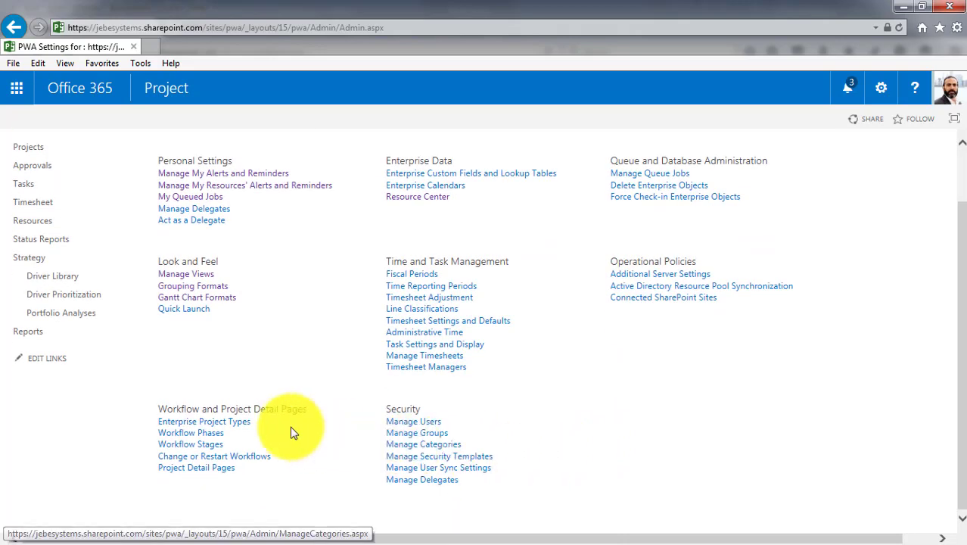
{"action": "mouse_move", "coordinate": [305, 408]}
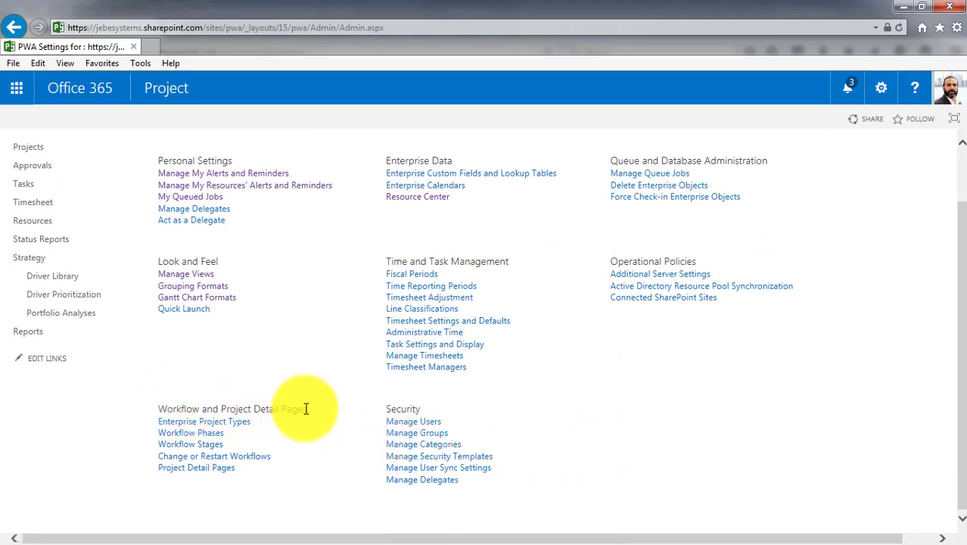
{"action": "mouse_move", "coordinate": [215, 427]}
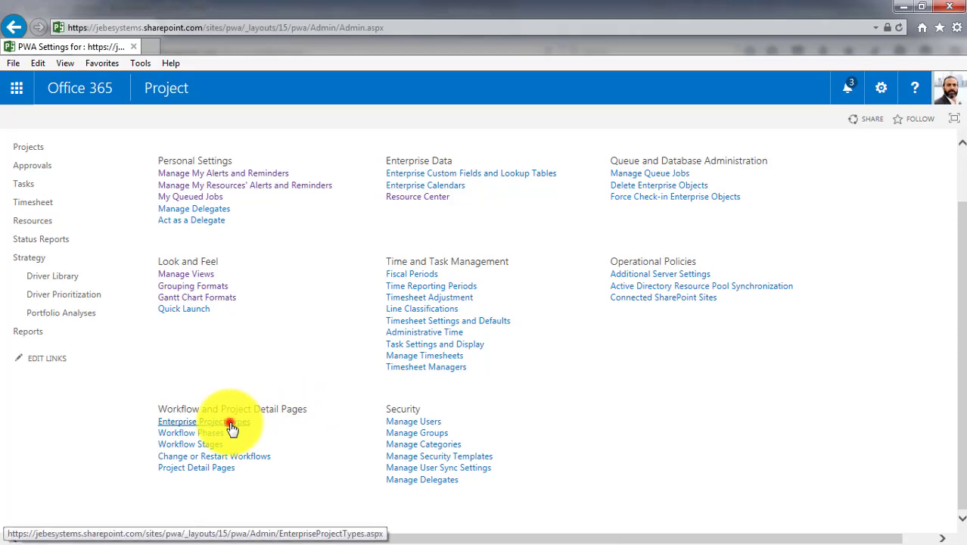
- Show the Enterprise Project Types list from PWA Settings
{"action": "left_click", "coordinate": [197, 421]}
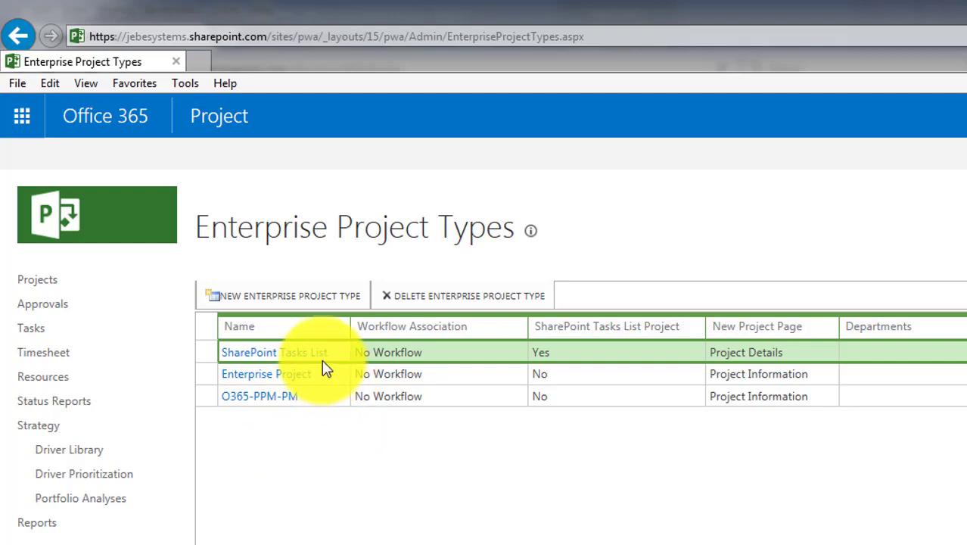
{"action": "mouse_move", "coordinate": [317, 379]}
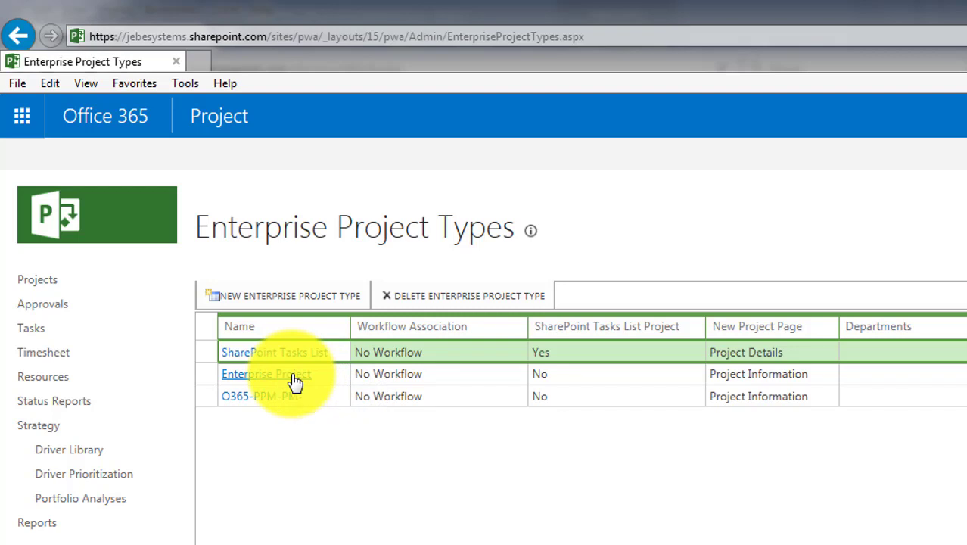
{"action": "mouse_move", "coordinate": [312, 391]}
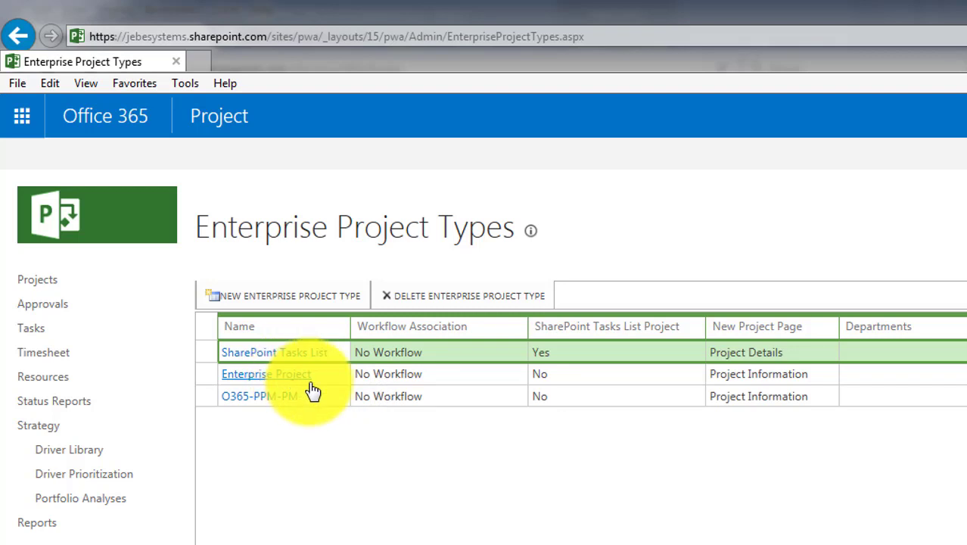
{"action": "mouse_move", "coordinate": [294, 381]}
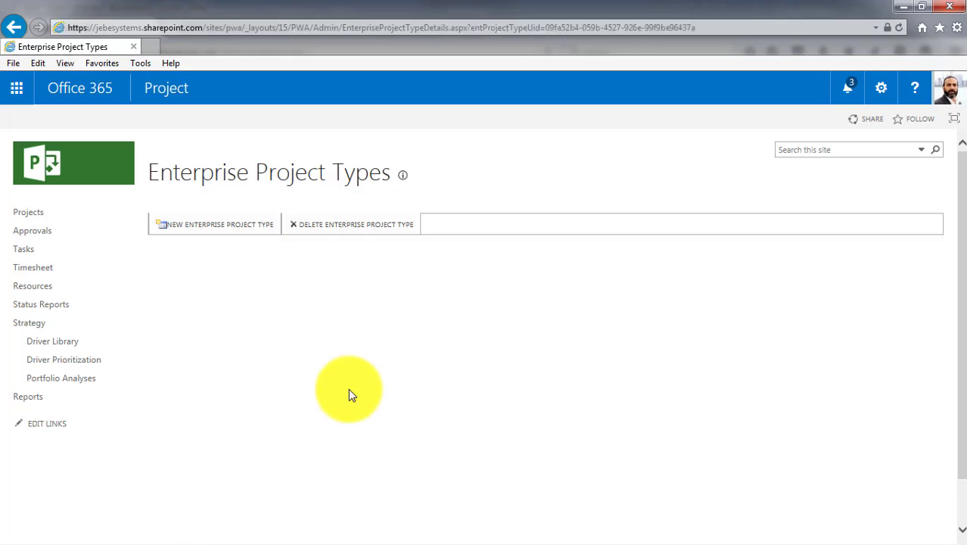
{"action": "left_click", "coordinate": [220, 224]}
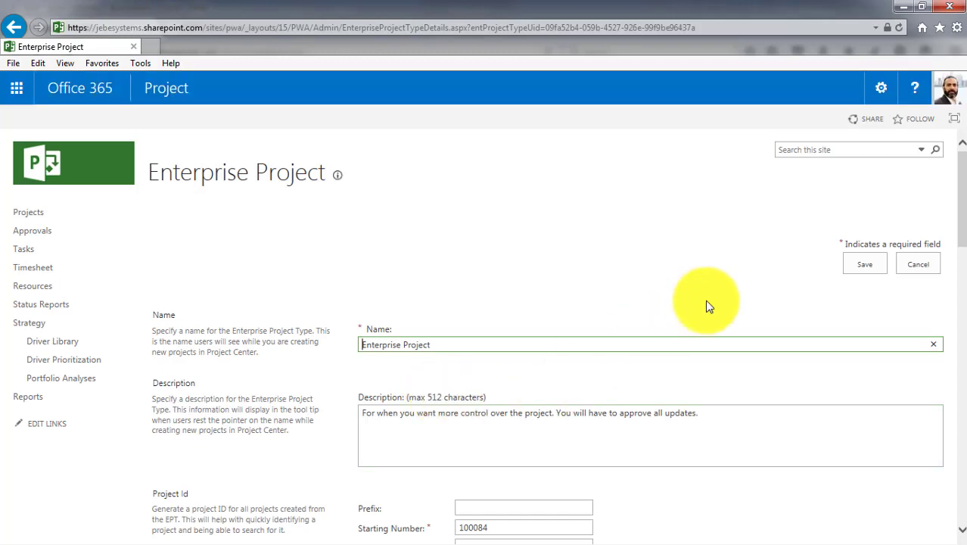
{"action": "scroll", "scroll_direction": "down", "scroll_amount": 3}
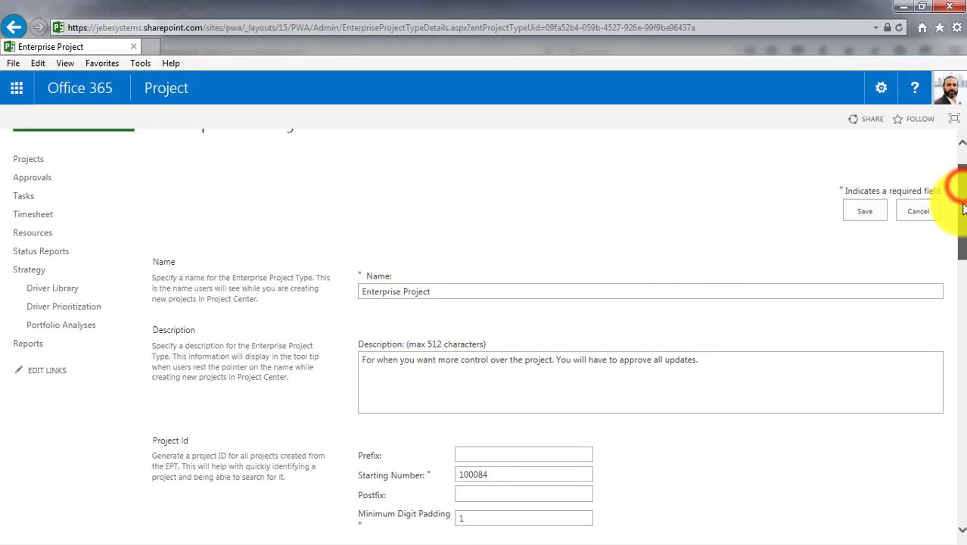
{"action": "scroll", "scroll_direction": "down", "scroll_amount": 3}
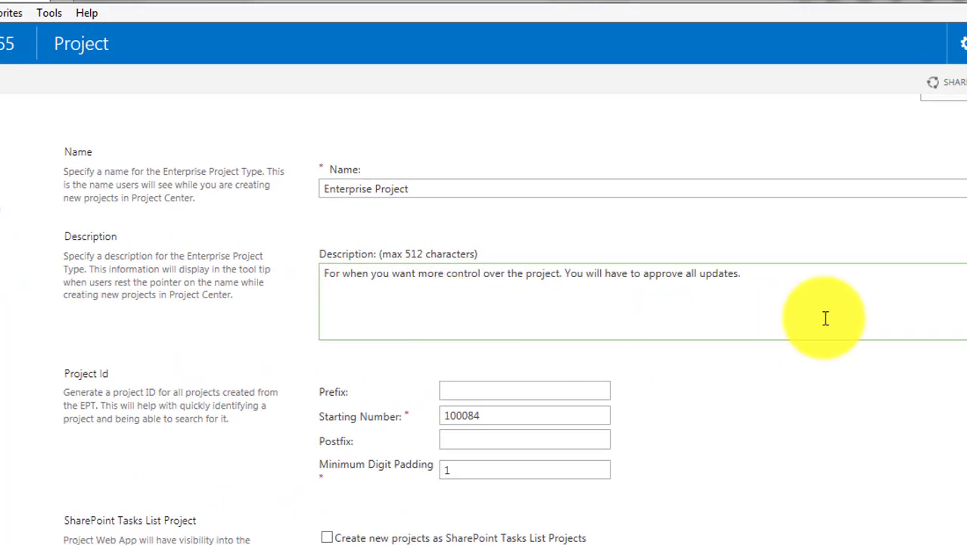
{"action": "scroll", "scroll_direction": "down", "scroll_amount": 3}
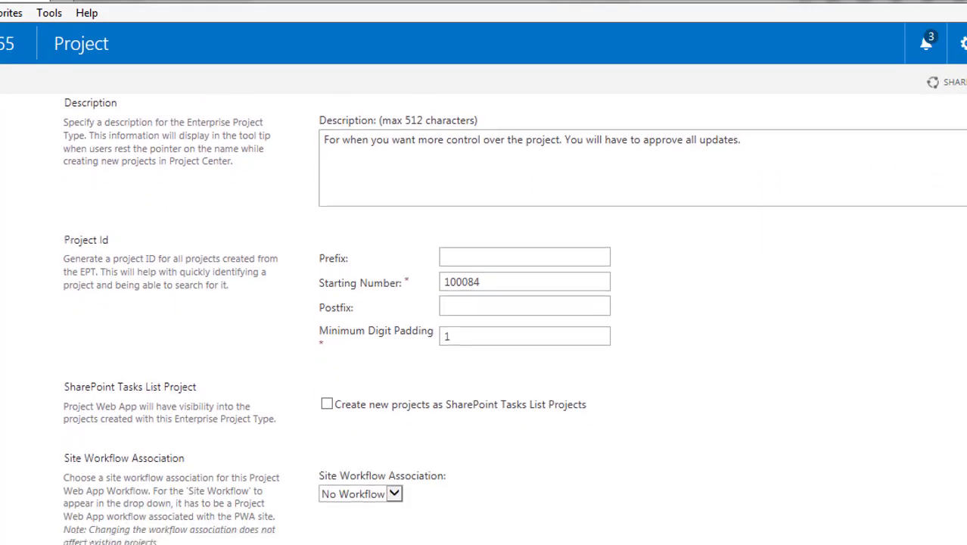
{"action": "scroll", "scroll_direction": "down", "scroll_amount": 3}
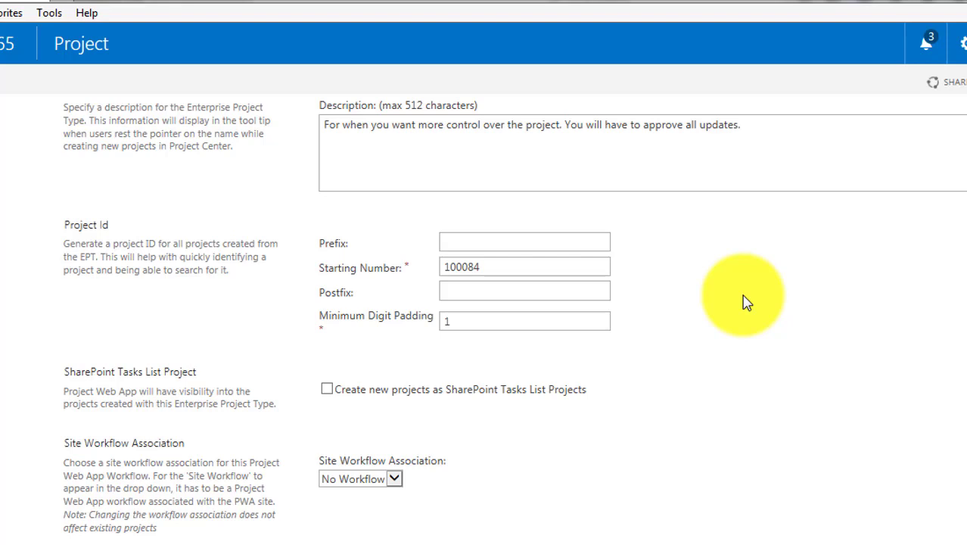
{"action": "mouse_move", "coordinate": [669, 297]}
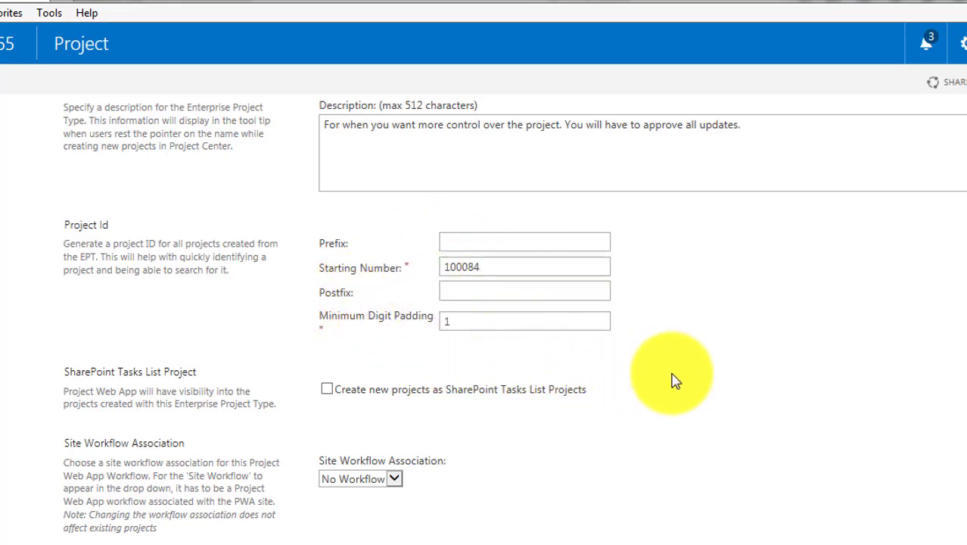
{"action": "scroll", "scroll_direction": "down", "scroll_amount": 3}
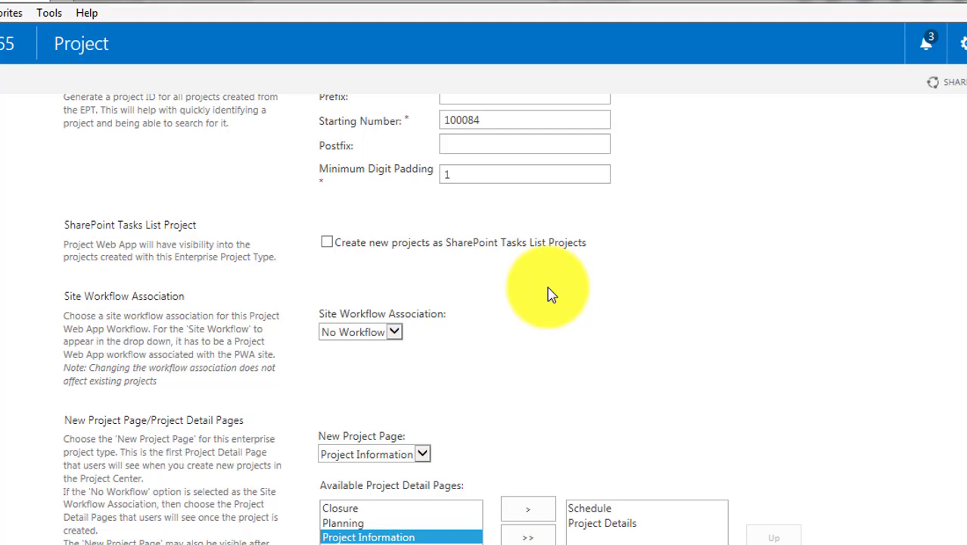
{"action": "scroll", "scroll_direction": "down", "scroll_amount": 3}
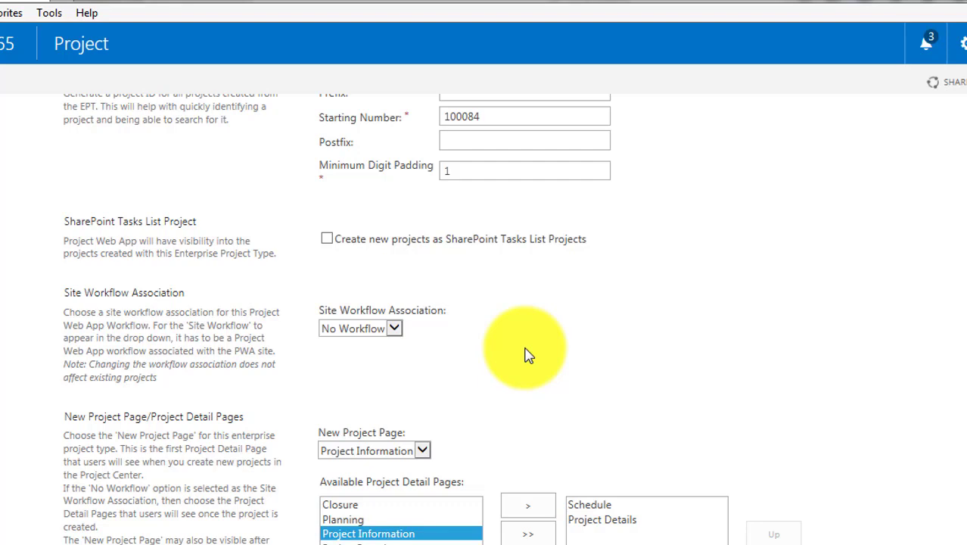
{"action": "mouse_move", "coordinate": [523, 372]}
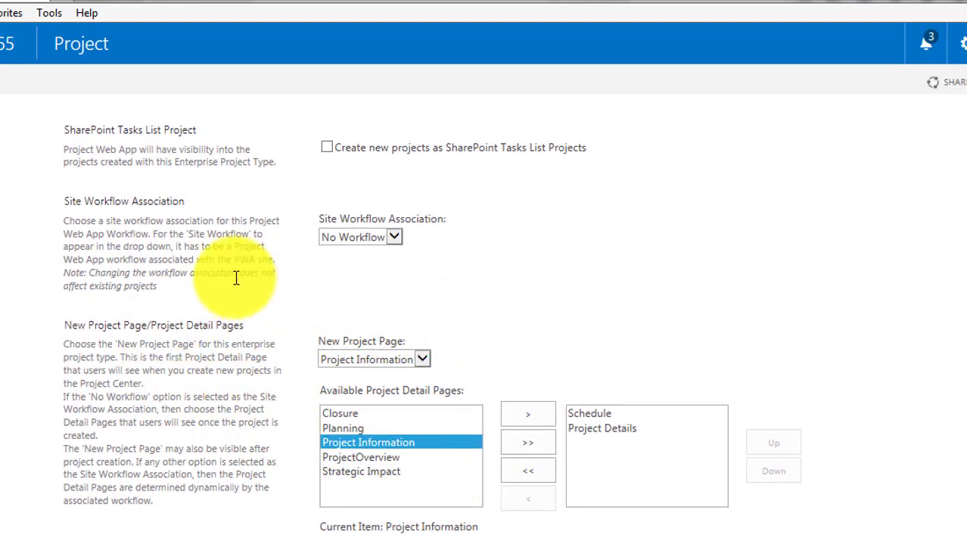
{"action": "mouse_move", "coordinate": [554, 316]}
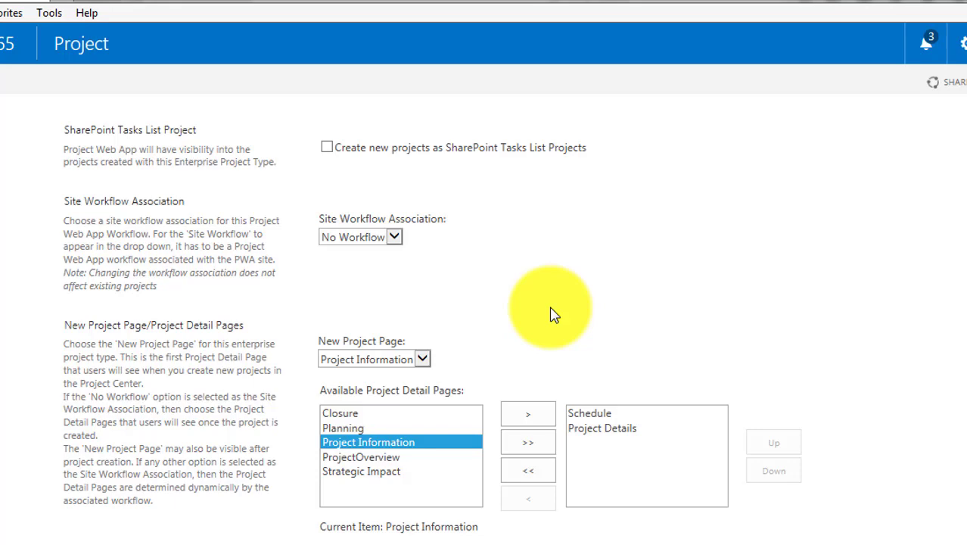
{"action": "scroll", "scroll_direction": "down", "scroll_amount": 3}
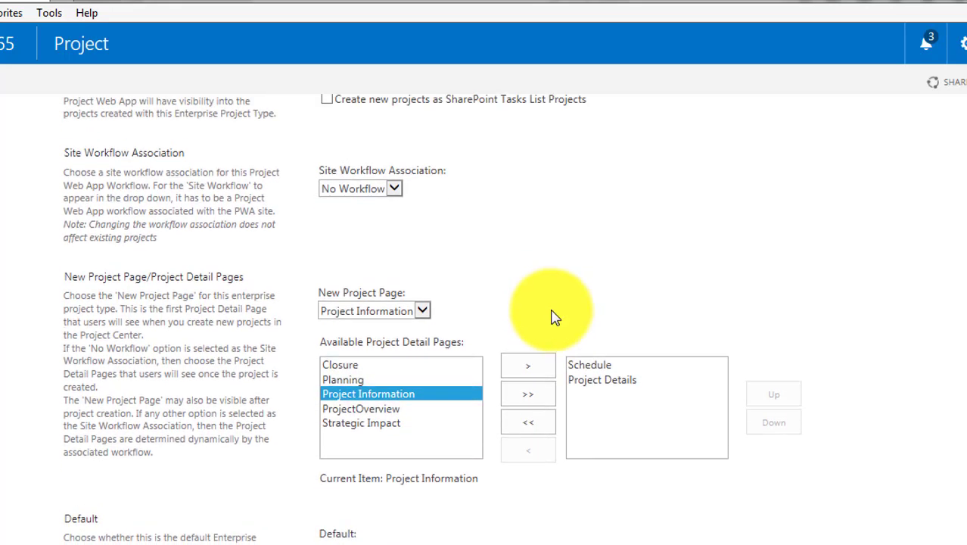
{"action": "scroll", "scroll_direction": "down", "scroll_amount": 3}
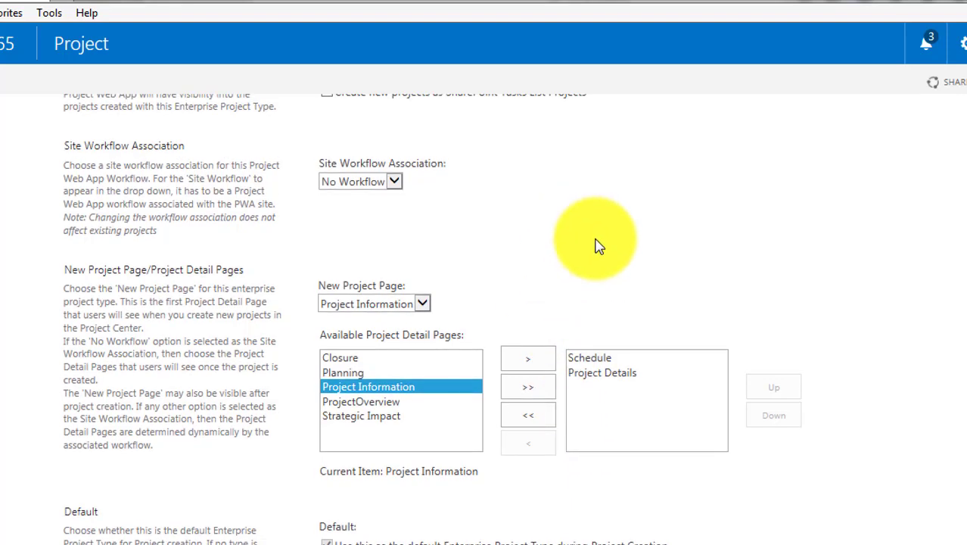
{"action": "mouse_move", "coordinate": [542, 390]}
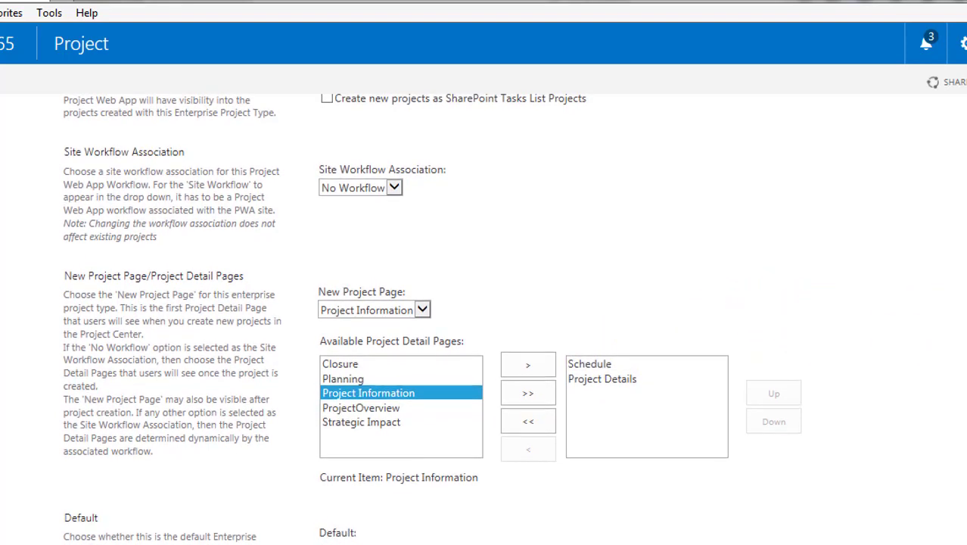
{"action": "scroll", "scroll_direction": "down", "scroll_amount": 3}
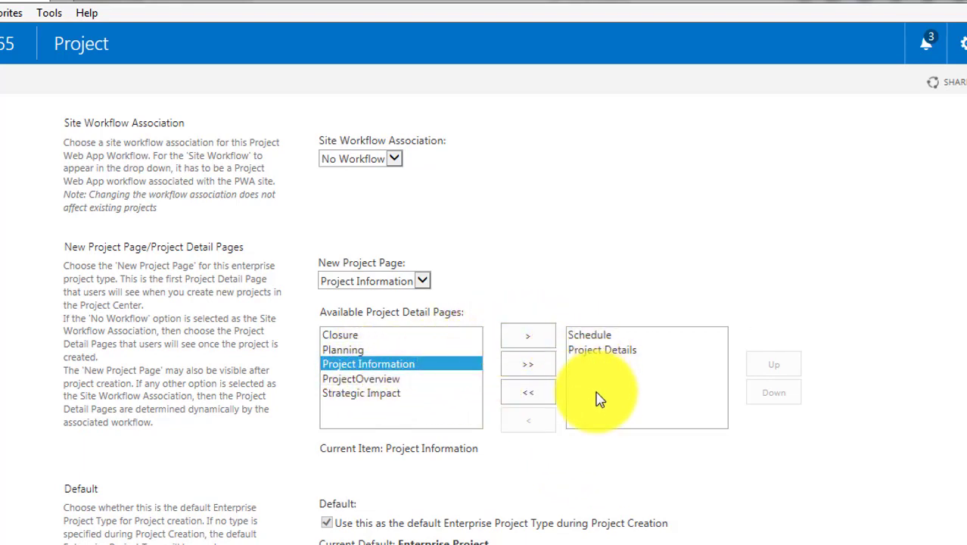
- Select Schedule as the current item in the chosen Project Detail Pages
{"action": "left_click", "coordinate": [590, 336]}
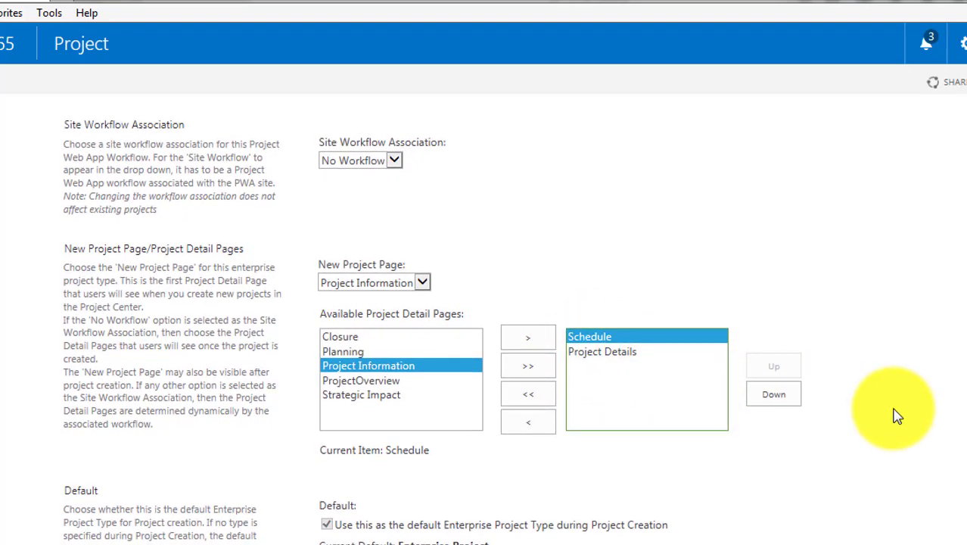
{"action": "scroll", "scroll_direction": "down", "scroll_amount": 3}
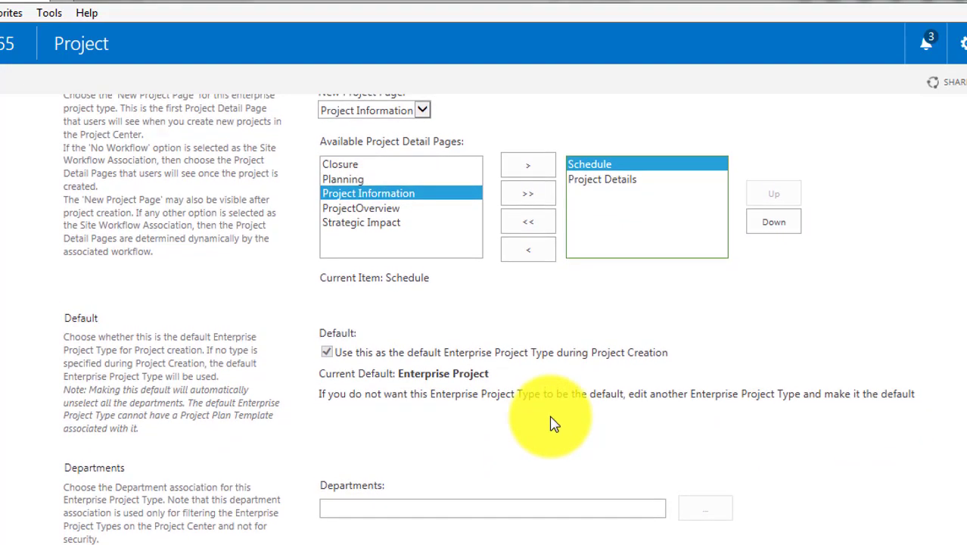
{"action": "scroll", "scroll_direction": "down", "scroll_amount": 3}
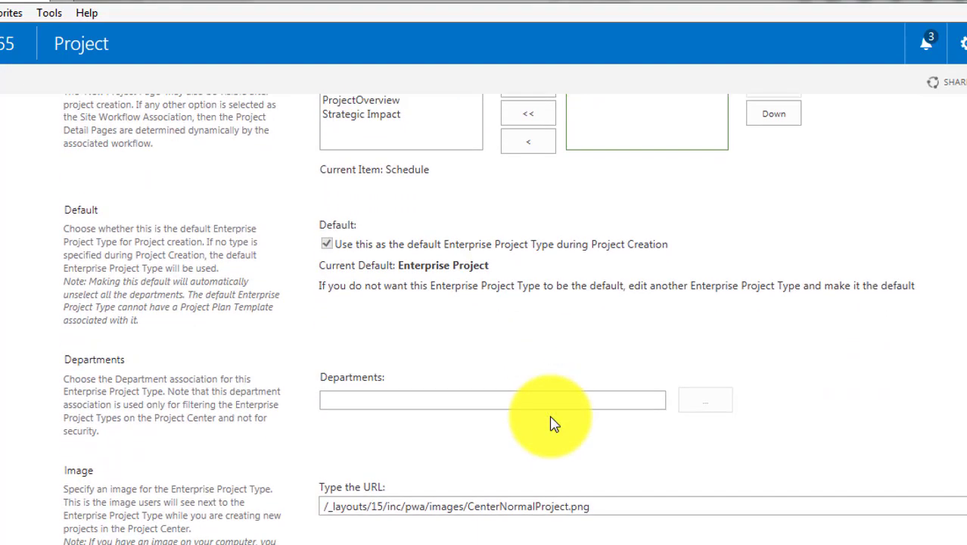
{"action": "scroll", "scroll_direction": "down", "scroll_amount": 3}
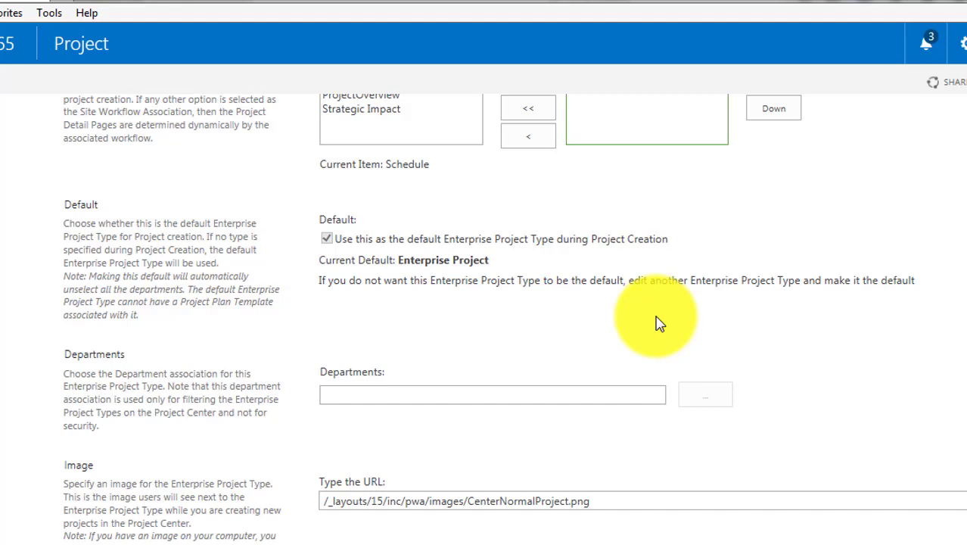
{"action": "scroll", "scroll_direction": "down", "scroll_amount": 3}
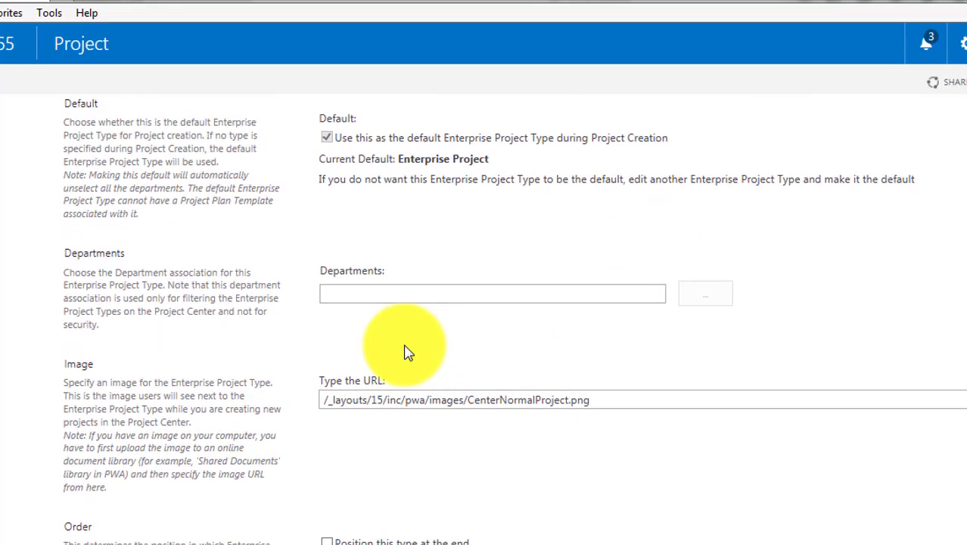
{"action": "scroll", "scroll_direction": "down", "scroll_amount": 3}
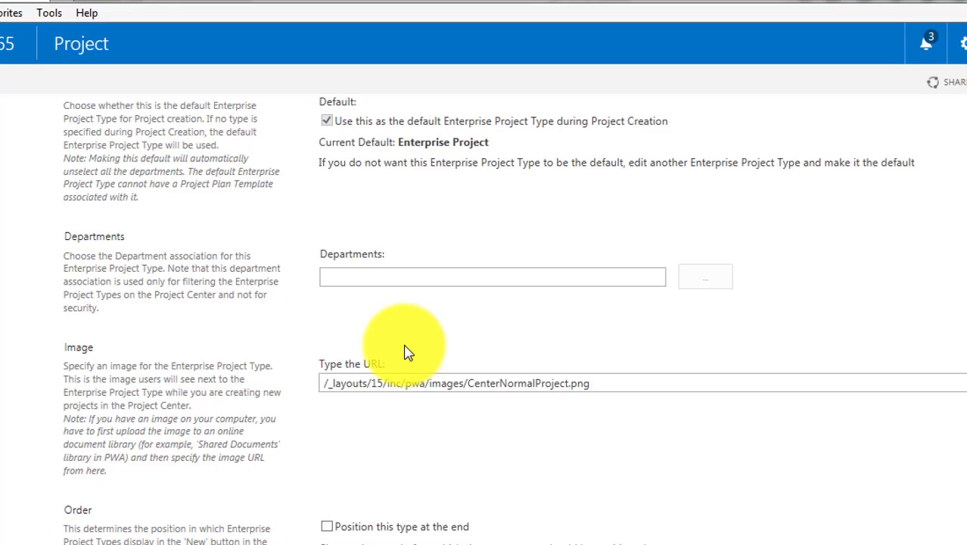
{"action": "scroll", "scroll_direction": "down", "scroll_amount": 3}
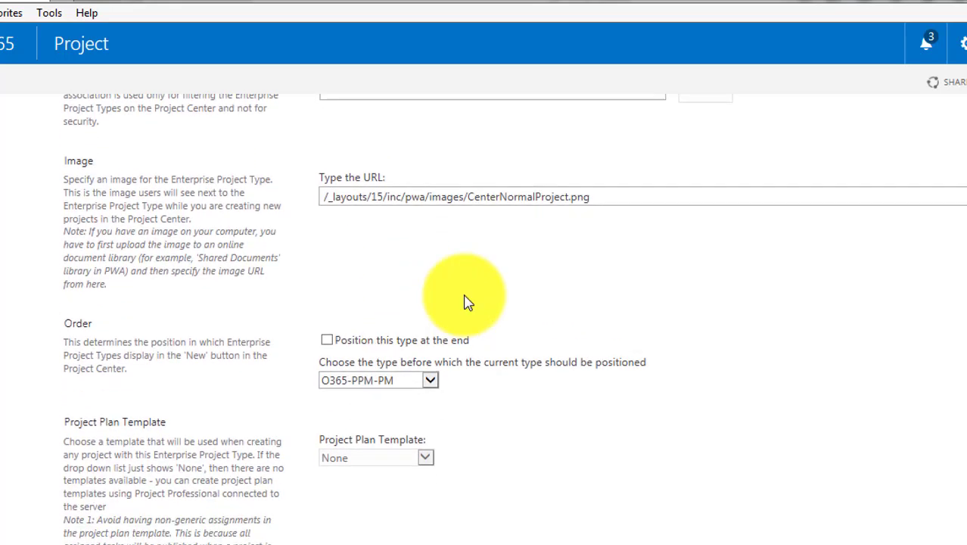
{"action": "scroll", "scroll_direction": "down", "scroll_amount": 3}
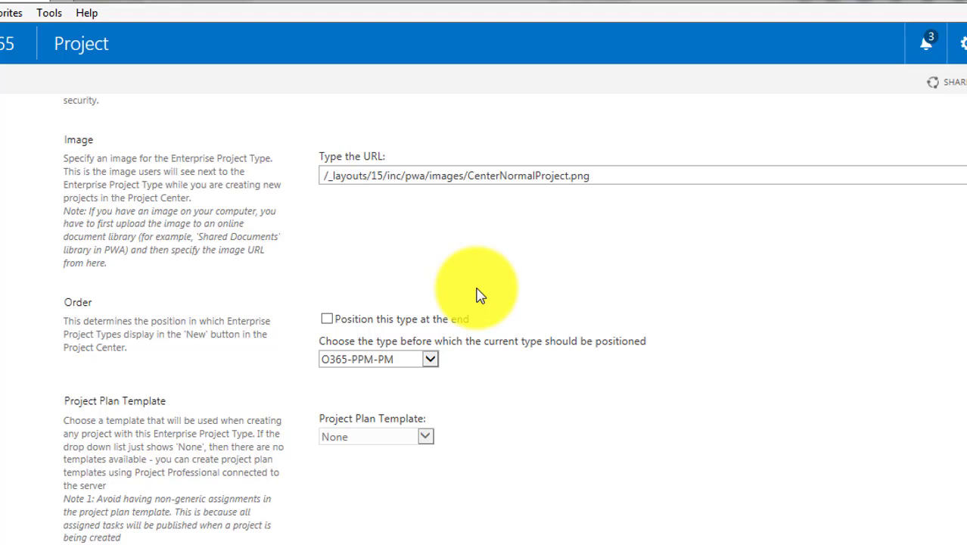
{"action": "scroll", "scroll_direction": "down", "scroll_amount": 3}
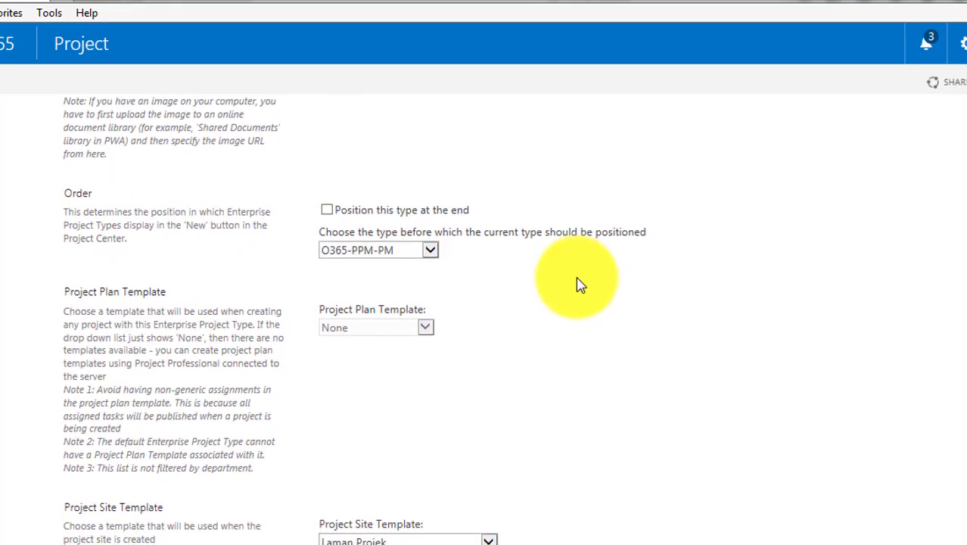
{"action": "scroll", "scroll_direction": "down", "scroll_amount": 3}
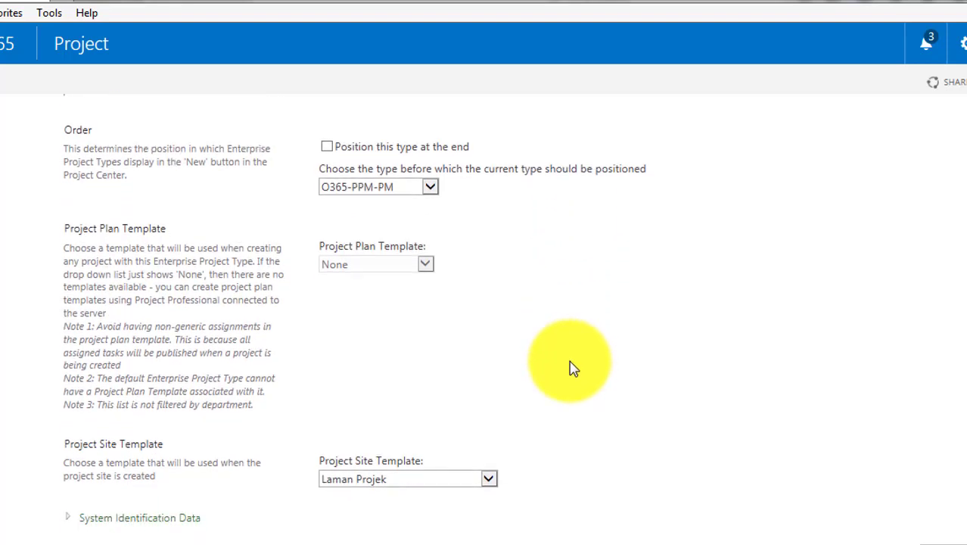
{"action": "scroll", "scroll_direction": "down", "scroll_amount": 3}
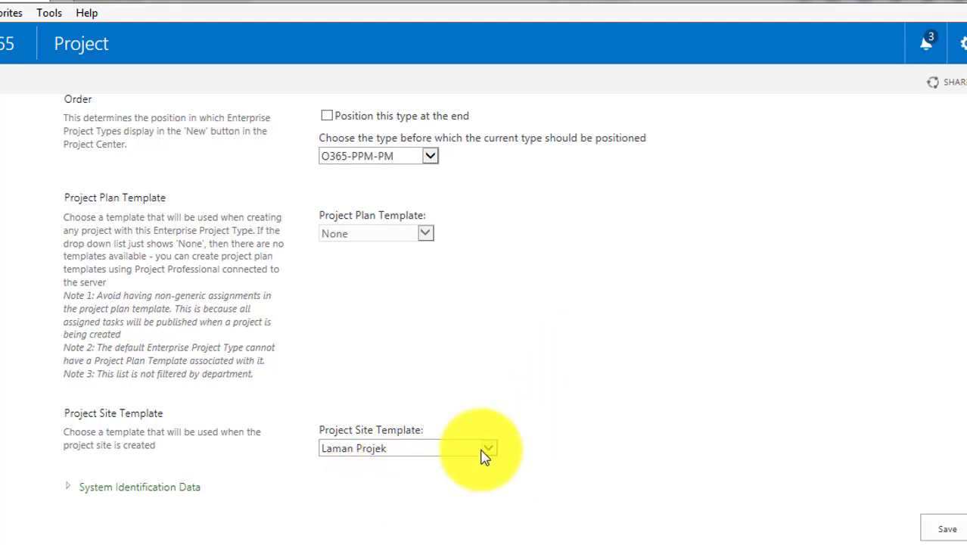
- Expand the Project Site Template dropdown and browse its template options
{"action": "left_click", "coordinate": [487, 448]}
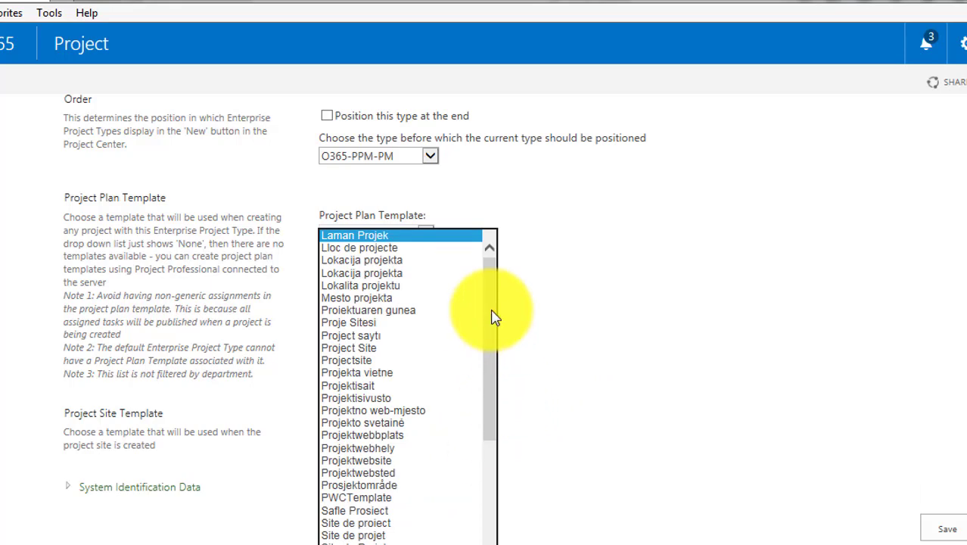
{"action": "scroll", "scroll_direction": "down", "scroll_amount": 3}
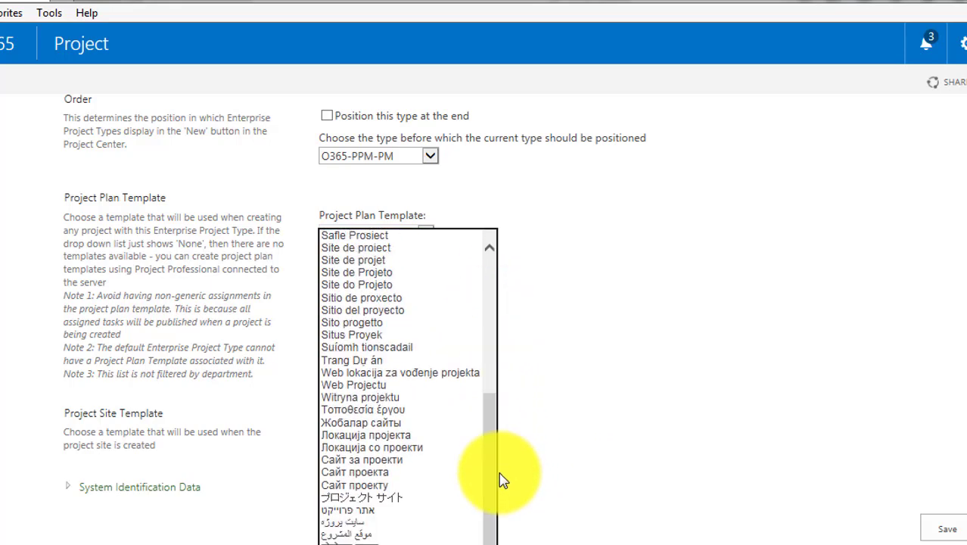
{"action": "mouse_move", "coordinate": [693, 318]}
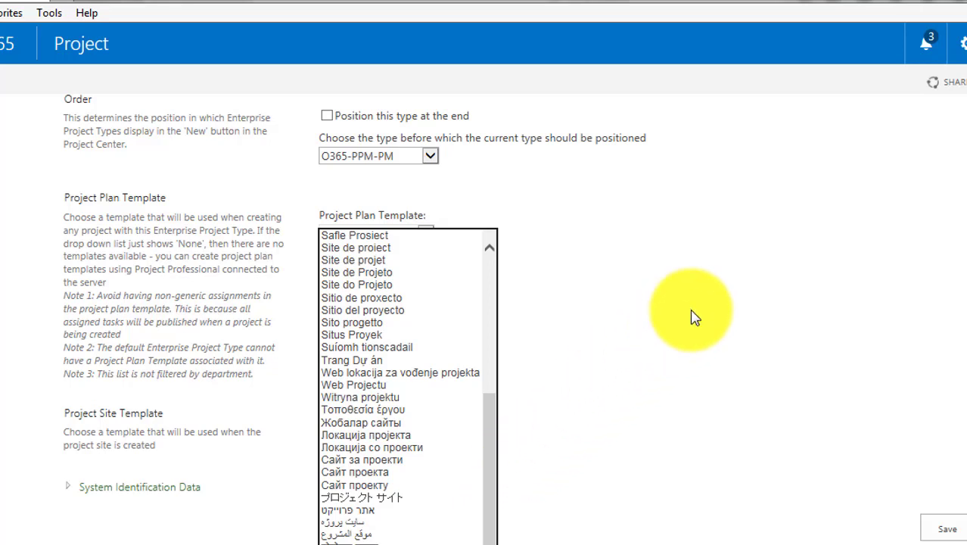